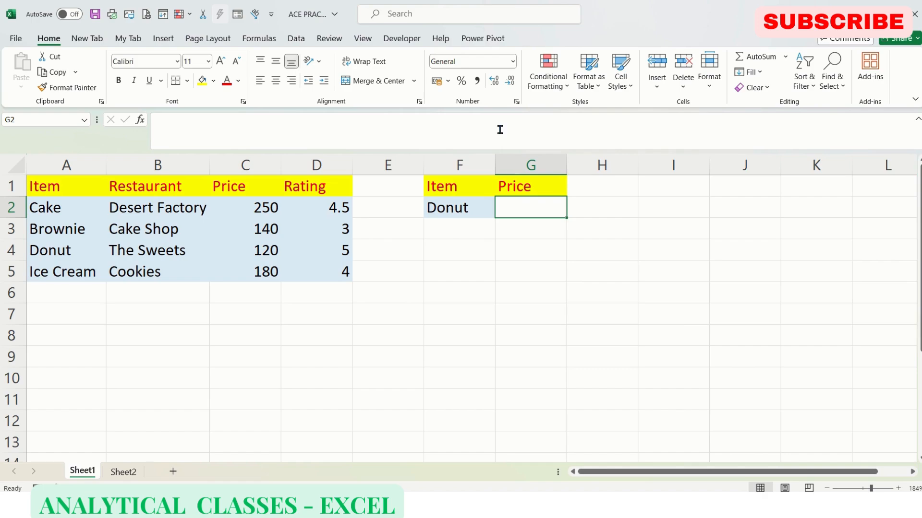
Inspect the Price heading in G1 and header row A1:D1, abandoning a formula started in G2
click(530, 185)
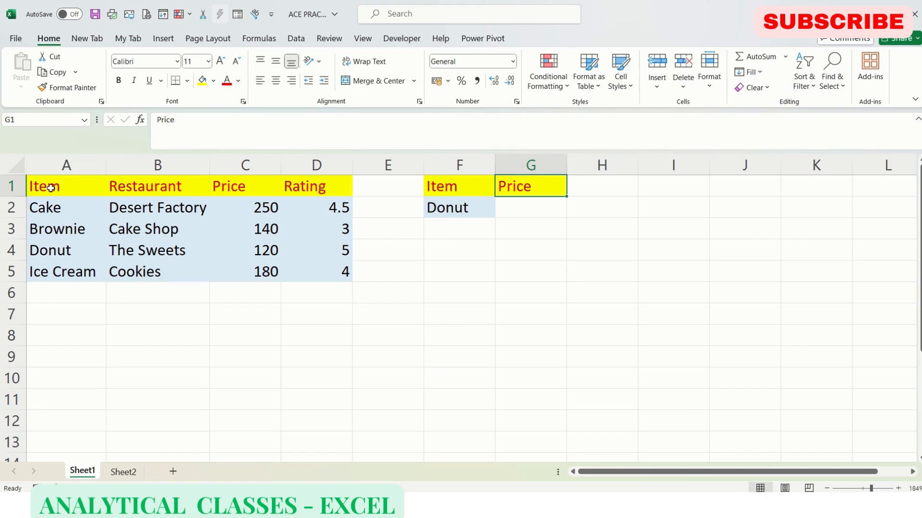
drag(64, 186, 316, 187)
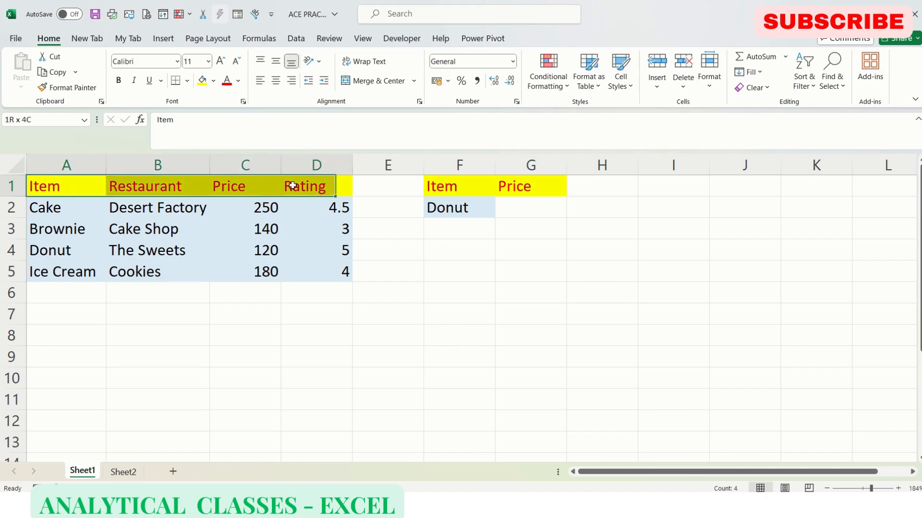
click(67, 186)
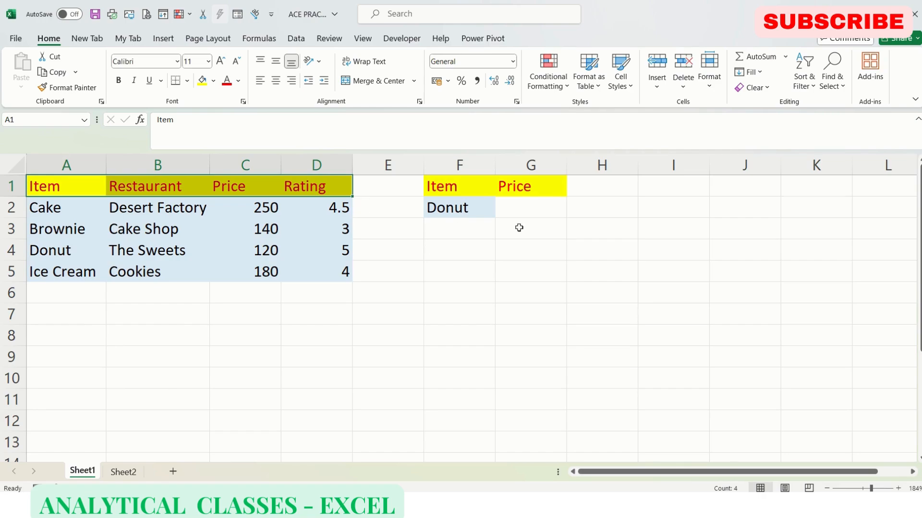
mouse_move(519, 264)
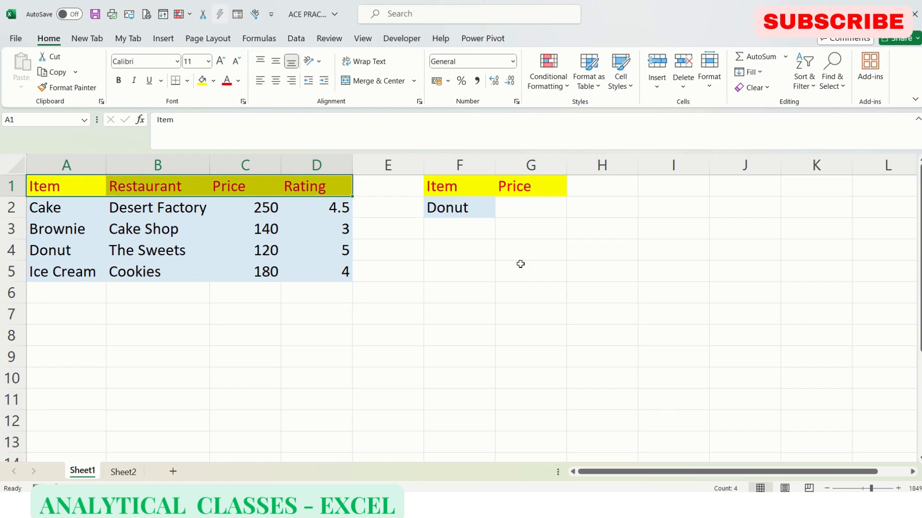
click(530, 208)
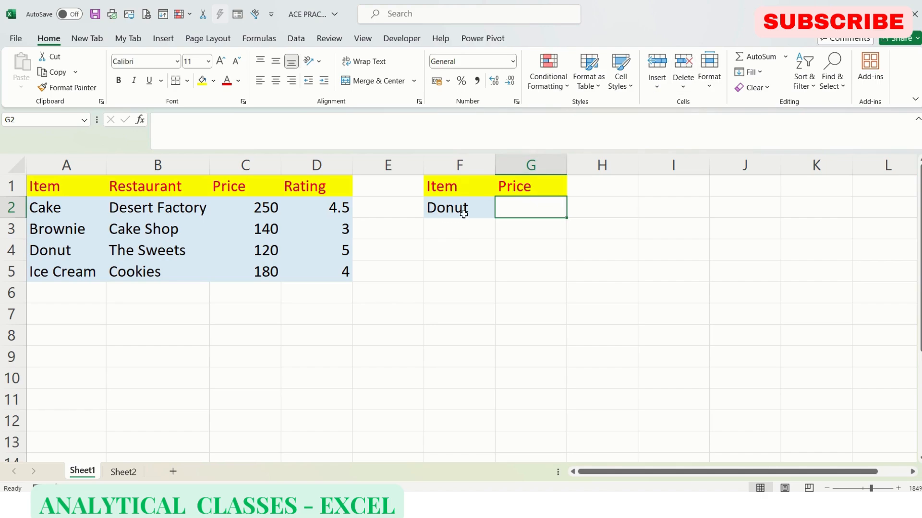
mouse_move(529, 207)
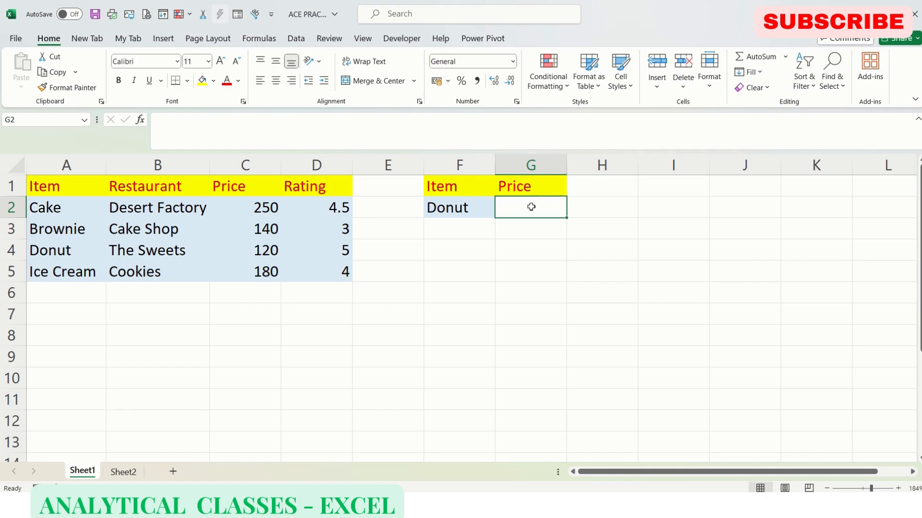
click(530, 185)
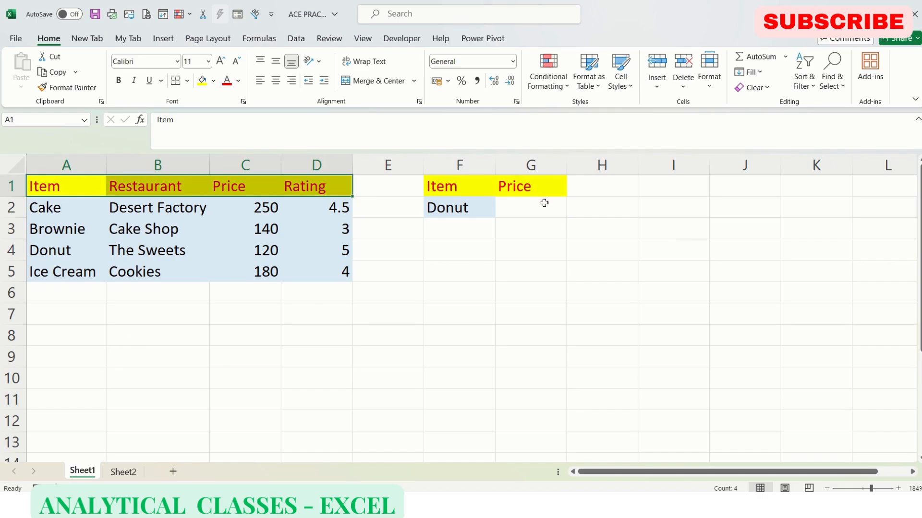
text(=)
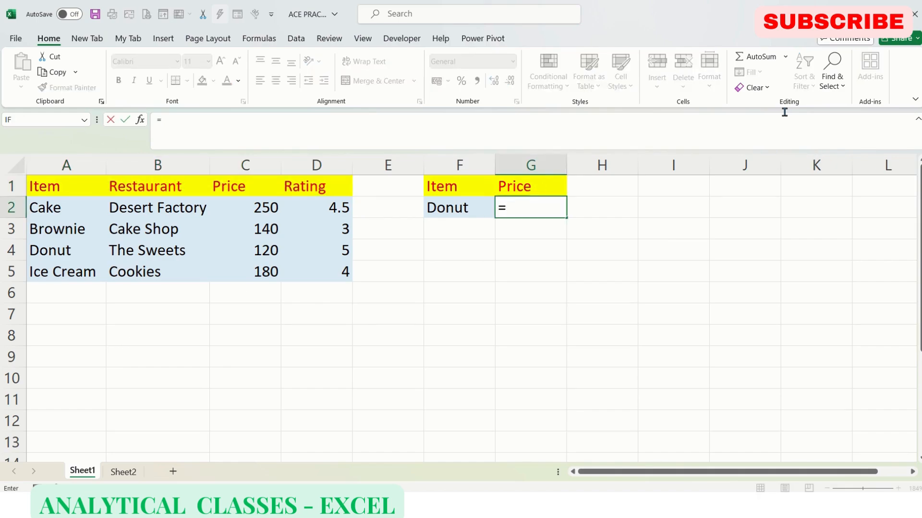
key(Escape)
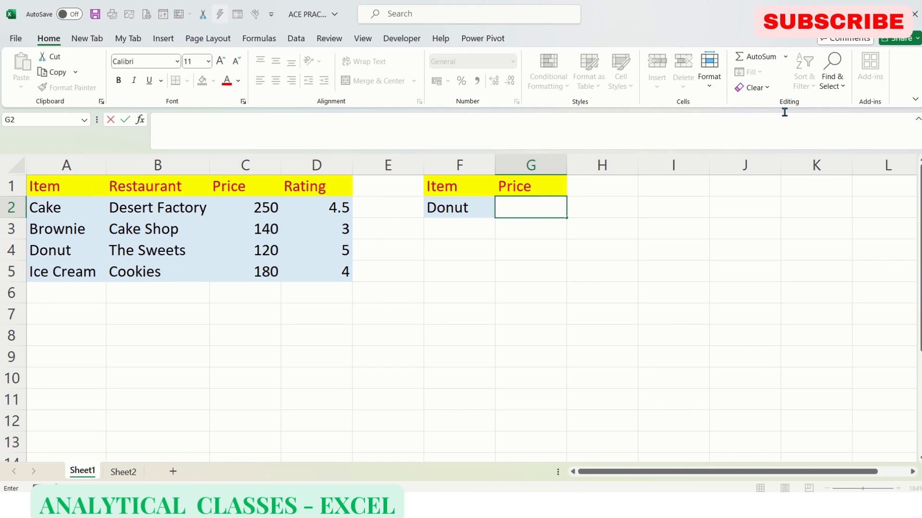
Enter =MATCH(G1,A1:D1,0) in H1 so it returns the Price column position 3
text(=ma)
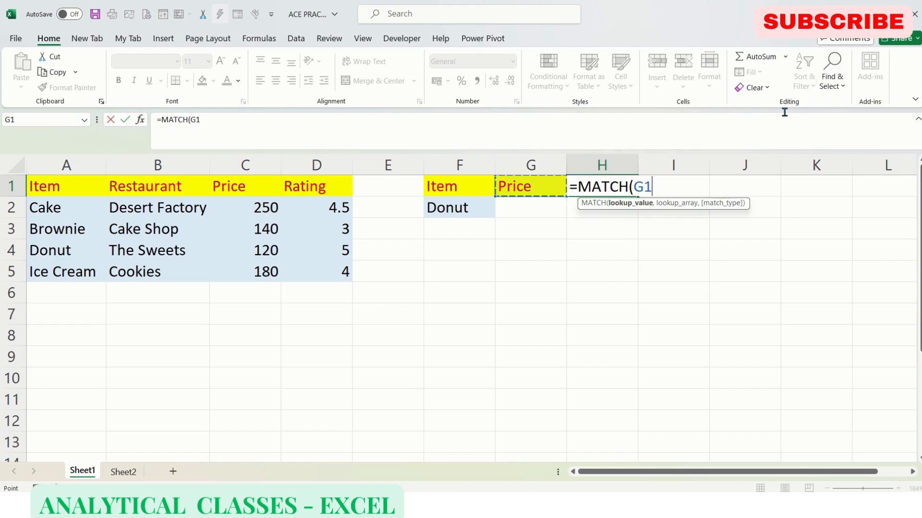
mouse_move(636, 232)
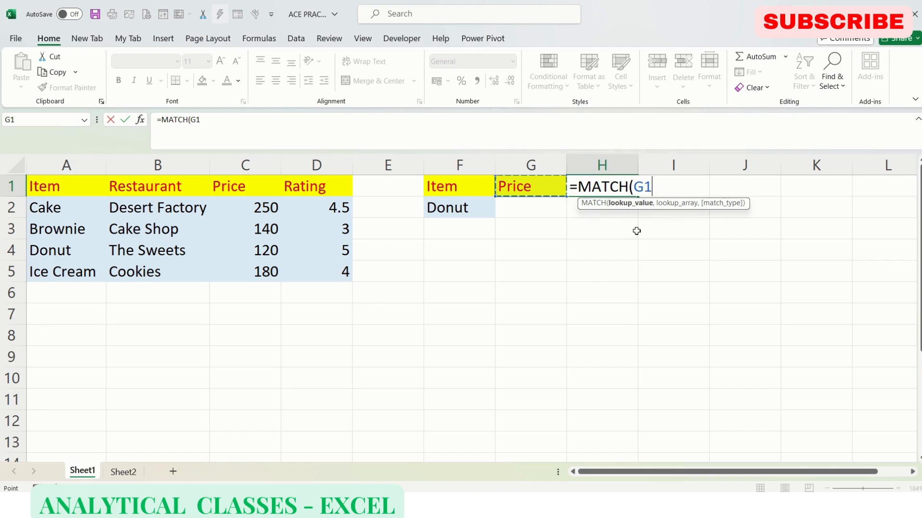
mouse_move(569, 198)
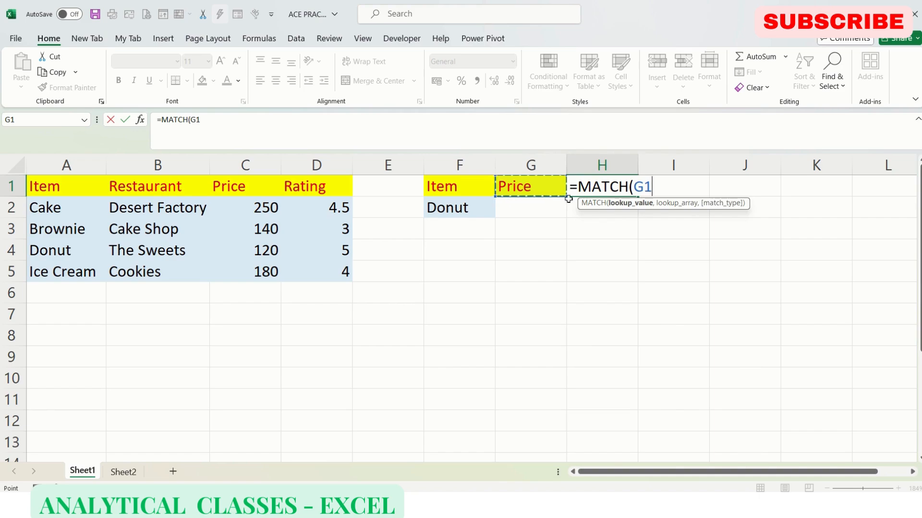
text(,)
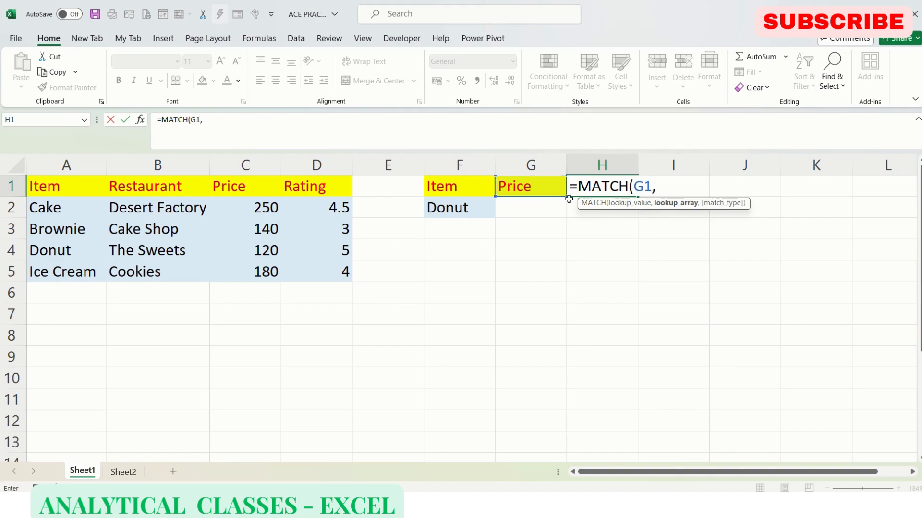
click(67, 185)
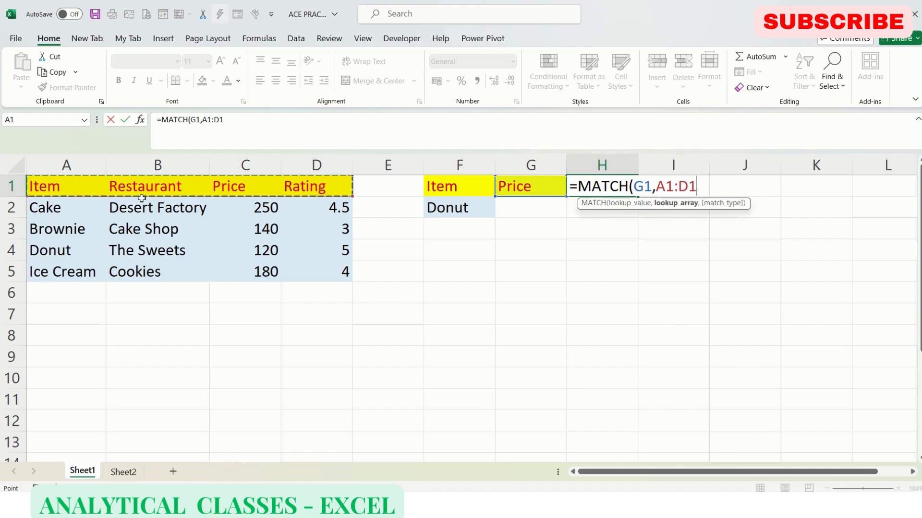
mouse_move(272, 187)
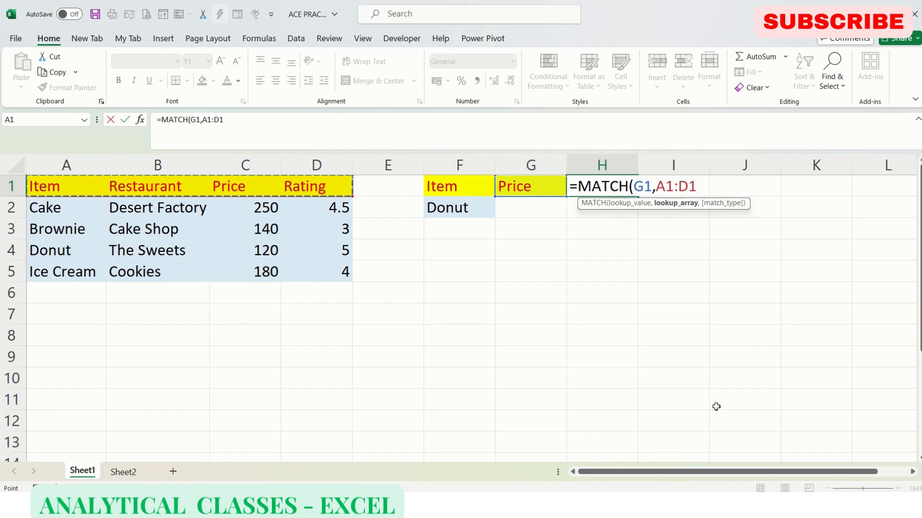
text(,)
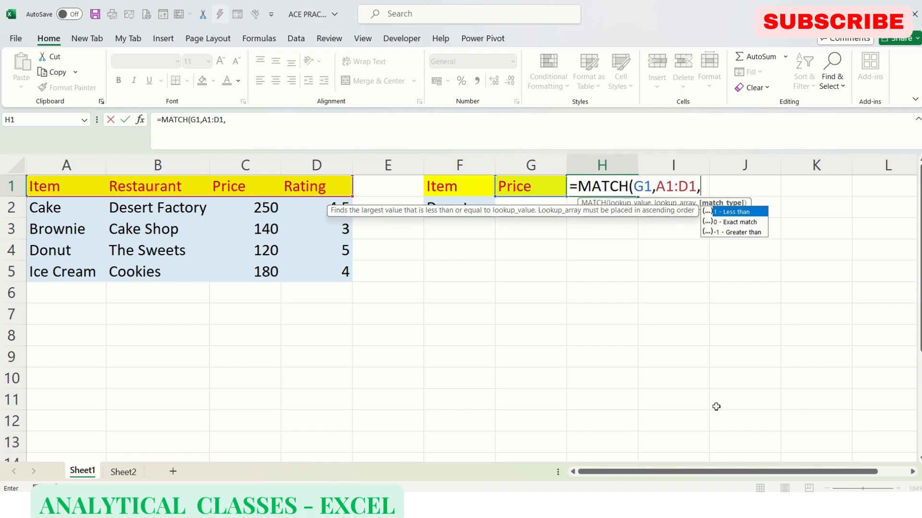
text(0)
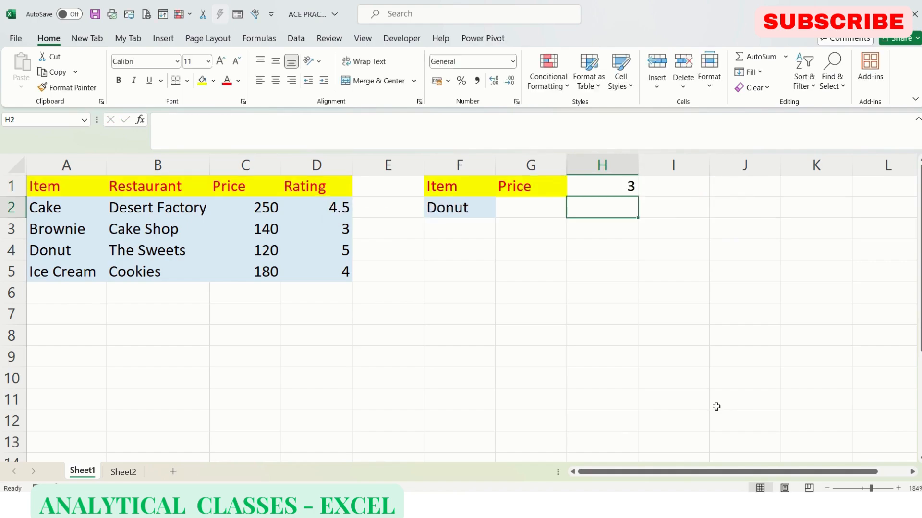
click(601, 186)
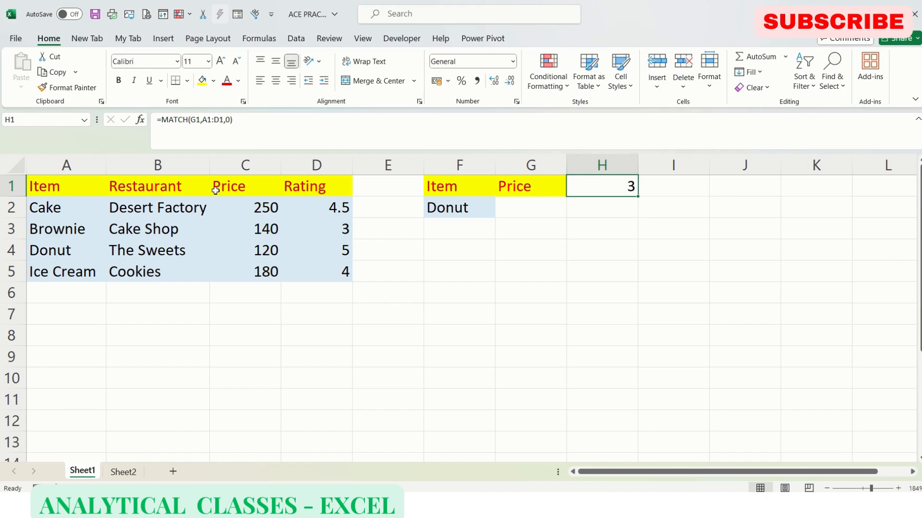
mouse_move(514, 186)
text(Rating)
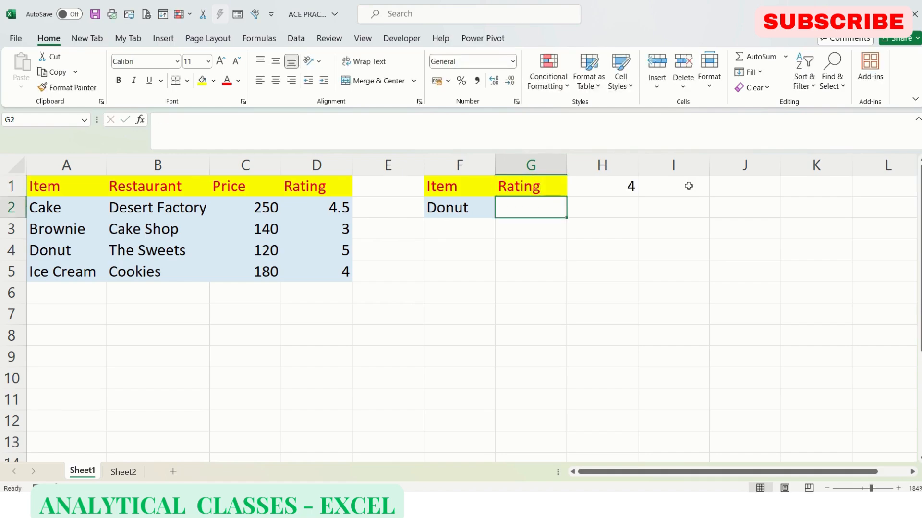
click(600, 185)
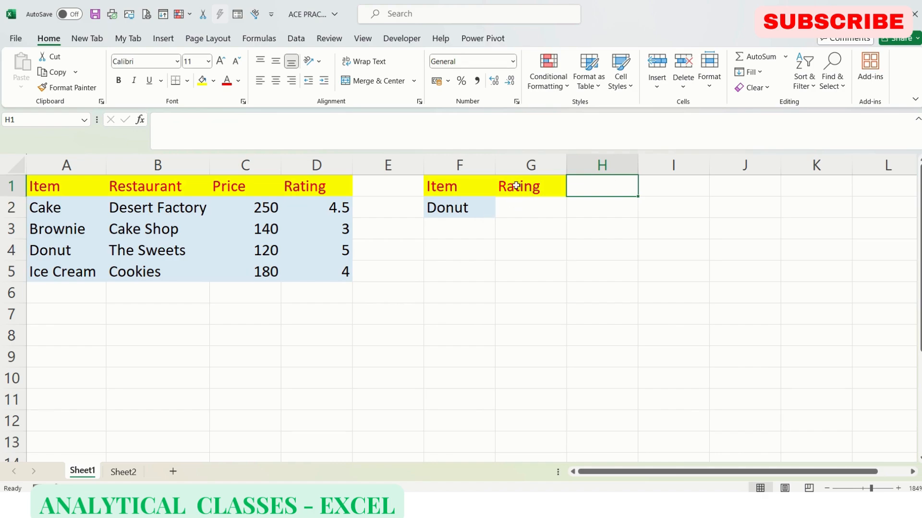
text(Price)
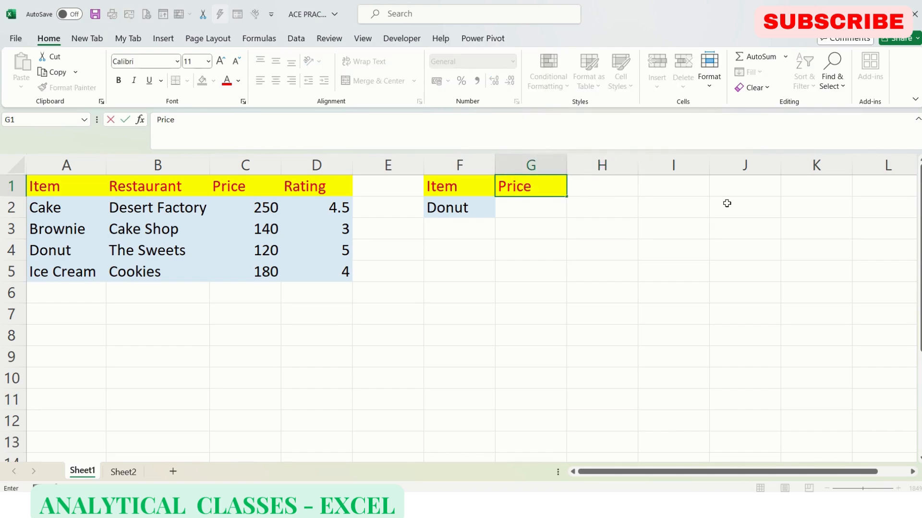
key(enter)
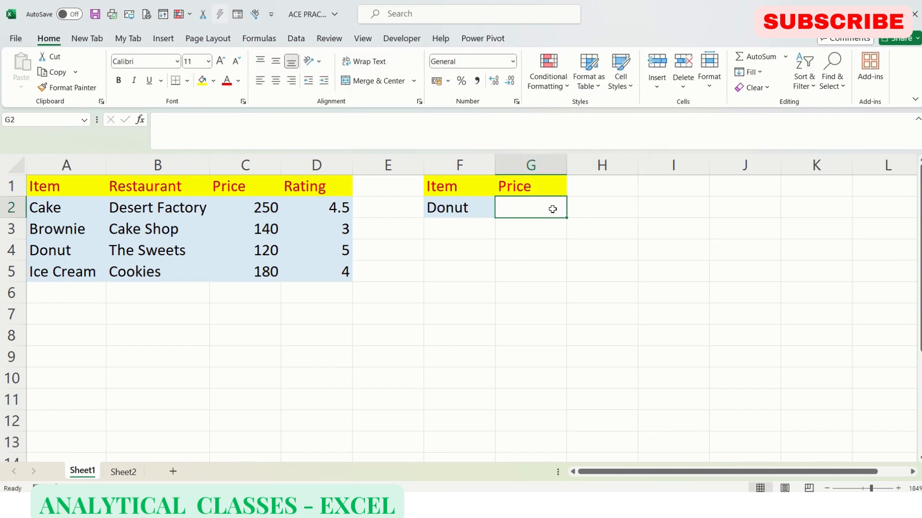
mouse_move(449, 209)
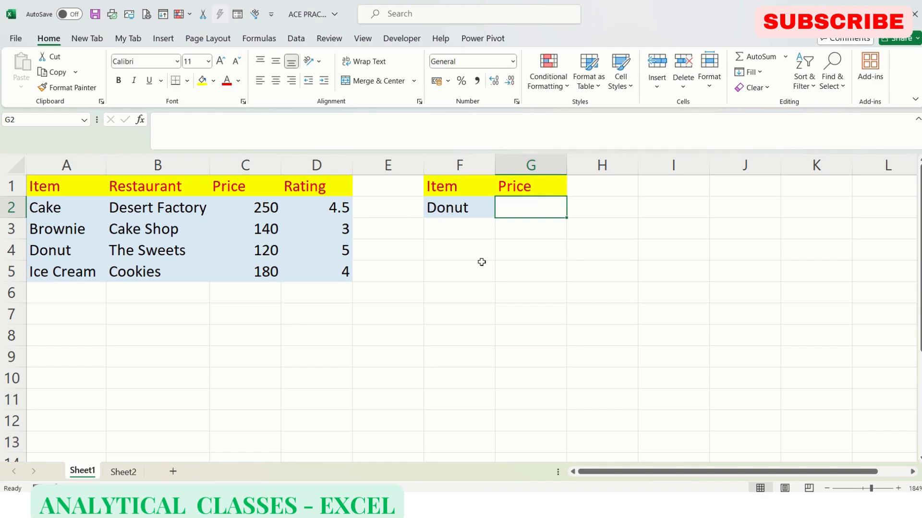
text(=MATCH()
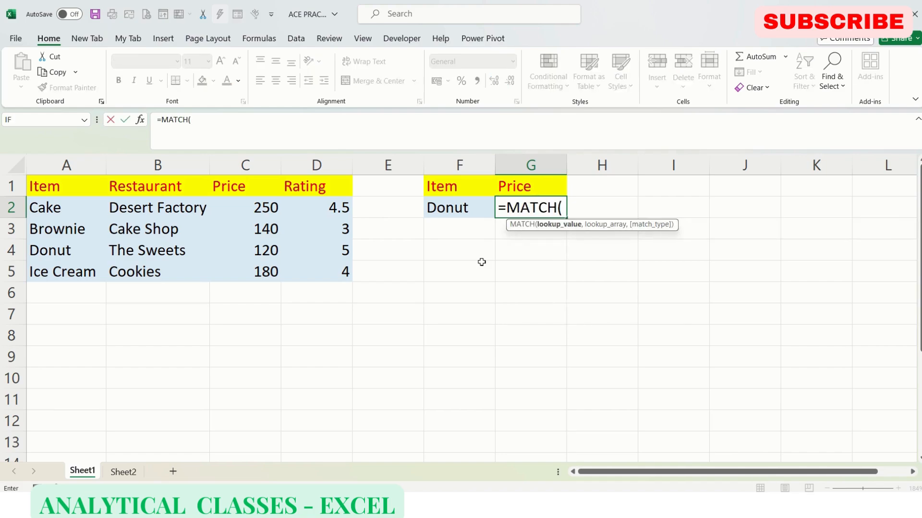
click(459, 208)
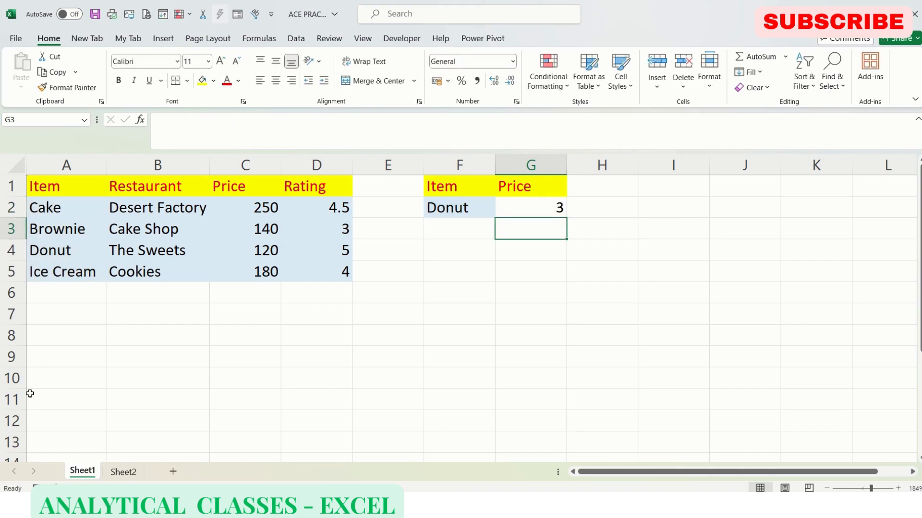
click(67, 228)
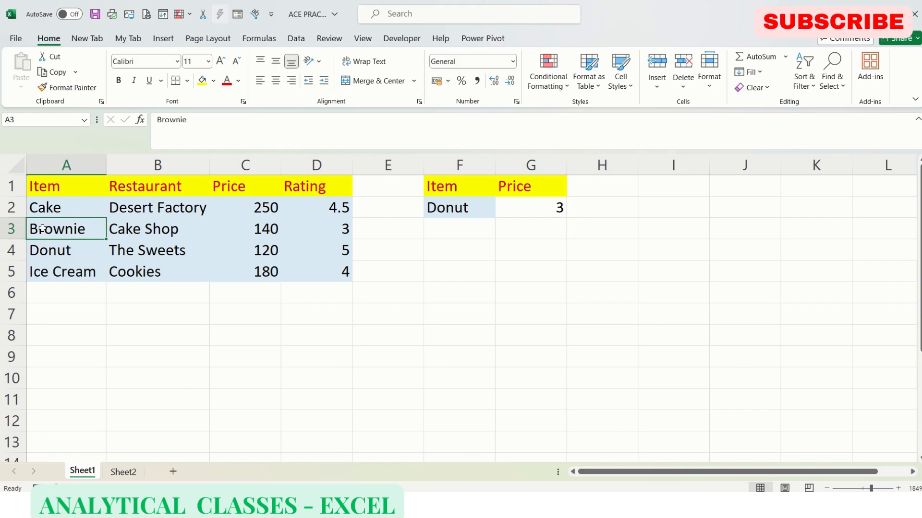
click(66, 250)
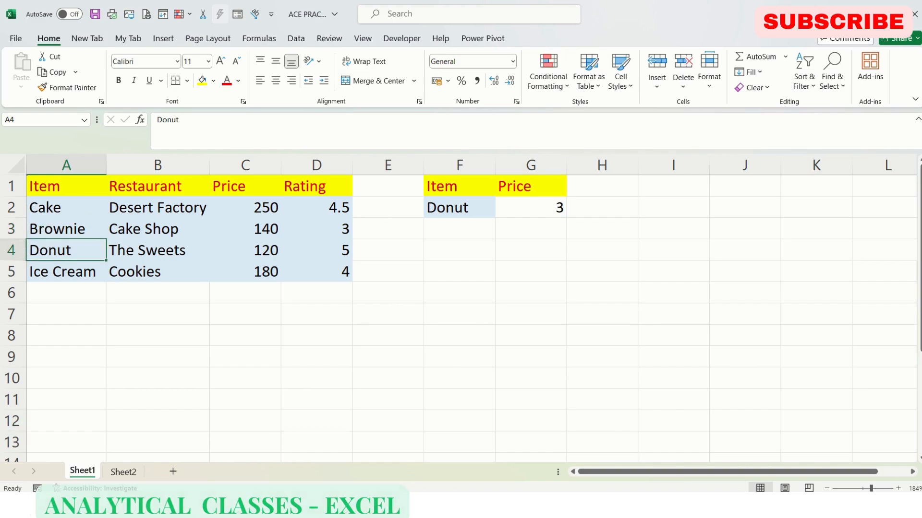
click(527, 207)
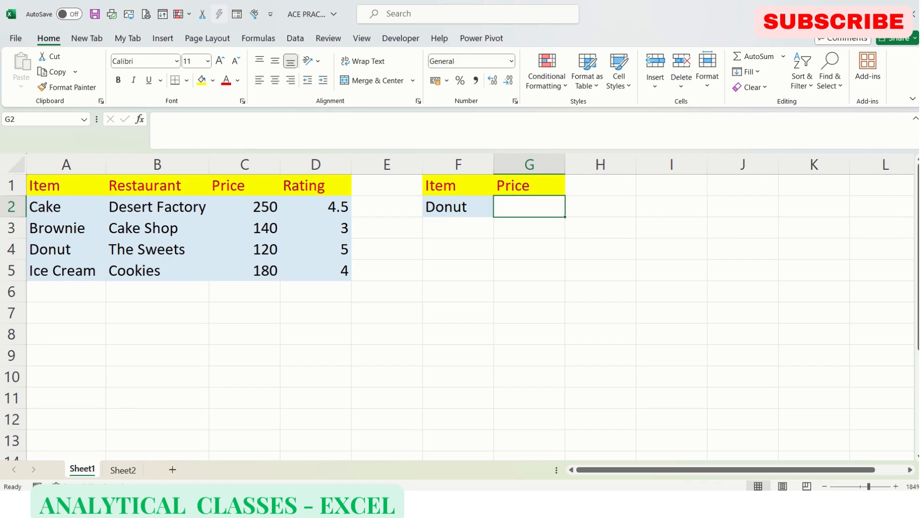
Start a VLOOKUP in G2 using Donut in F2 against the item table A1:D5
text(=v)
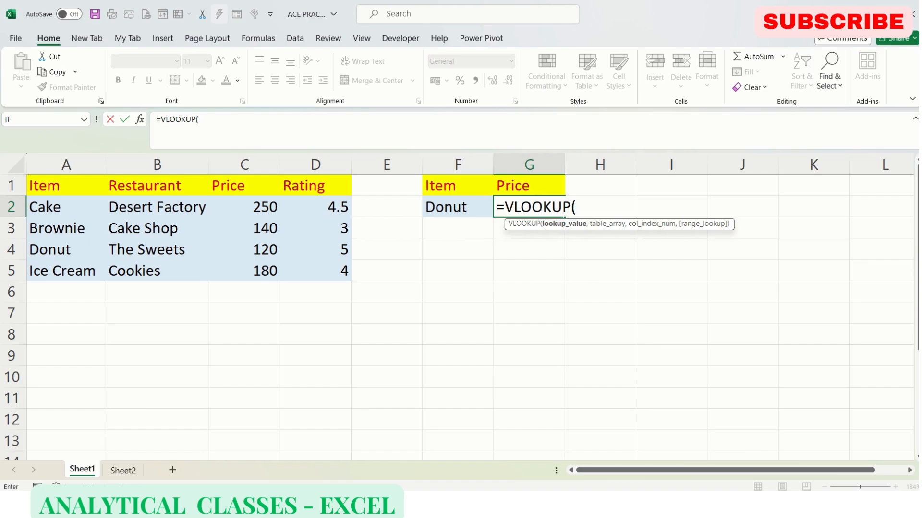
click(457, 206)
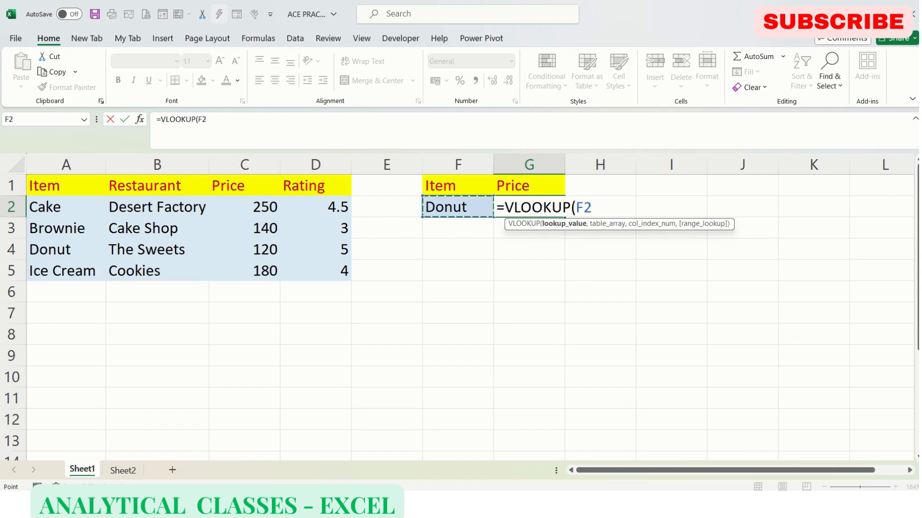
text(,A1:B5)
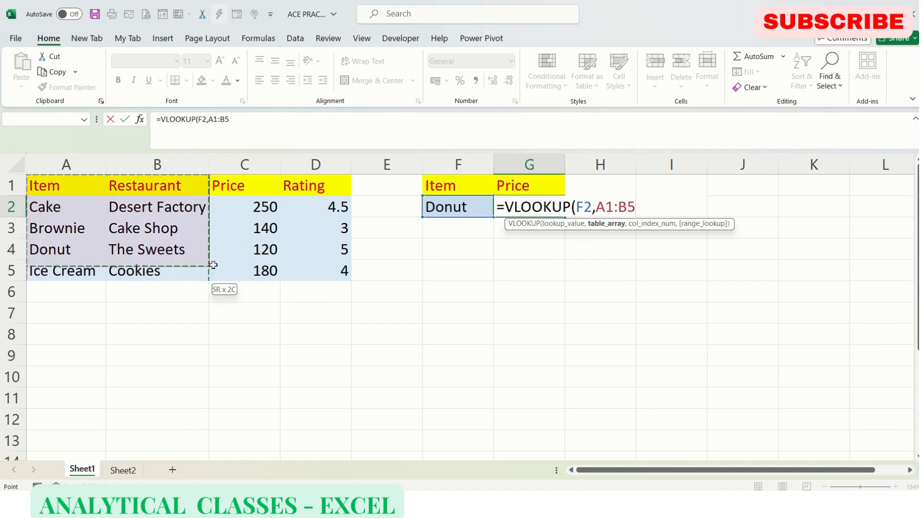
drag(213, 265, 304, 245)
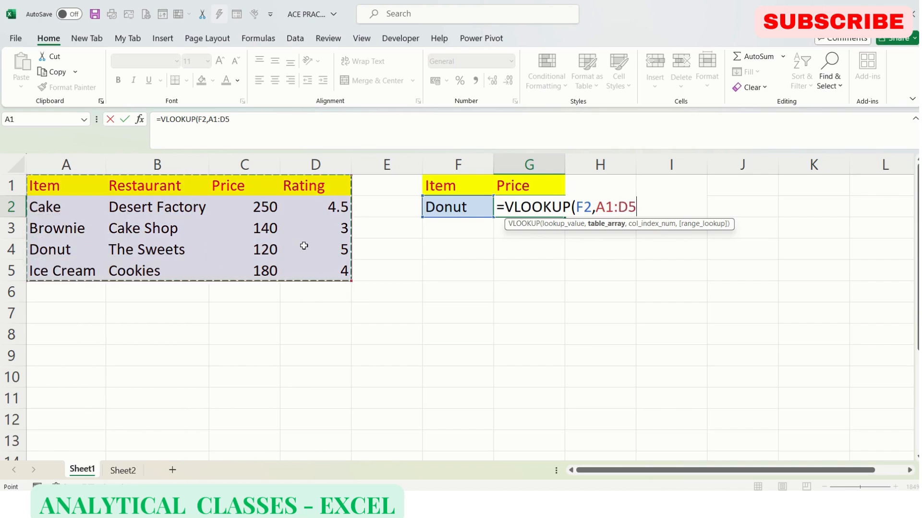
text(,)
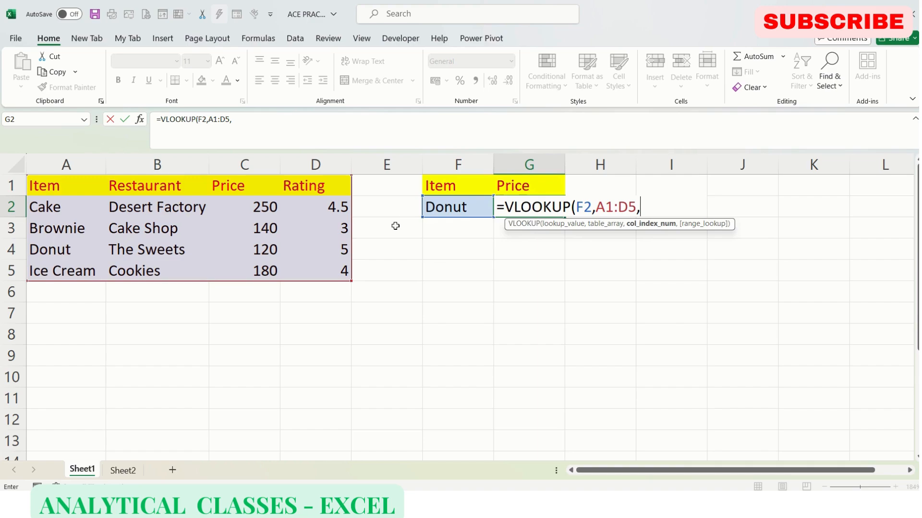
text(match)
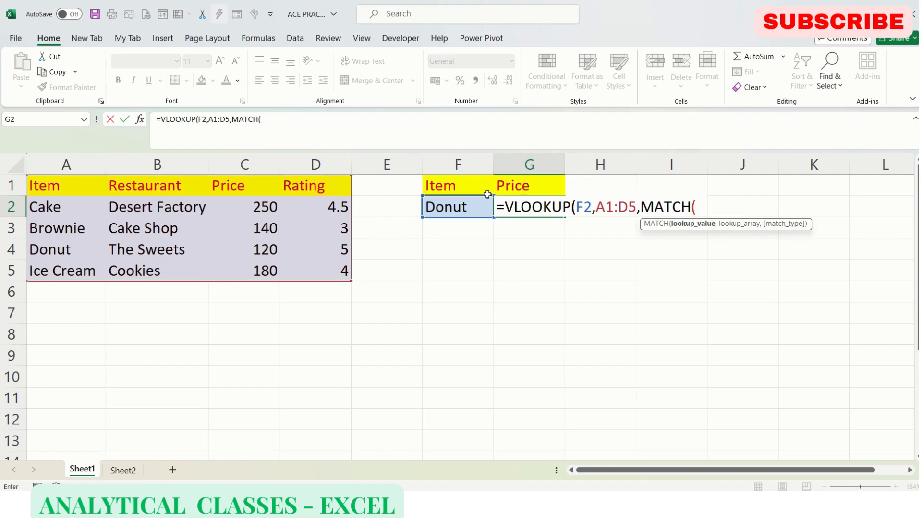
Nest MATCH(G1,A1:D1,0) as the column number with exact match, returning 120
text(G1,)
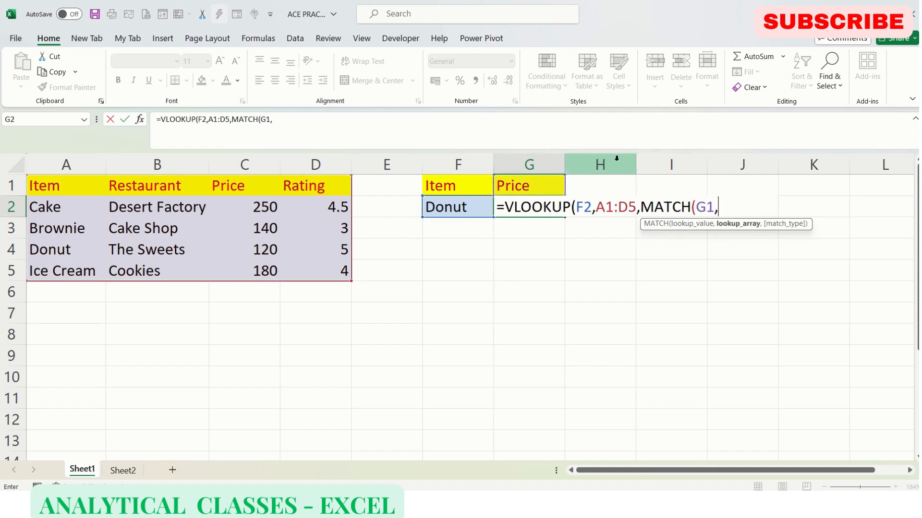
drag(44, 185, 157, 185)
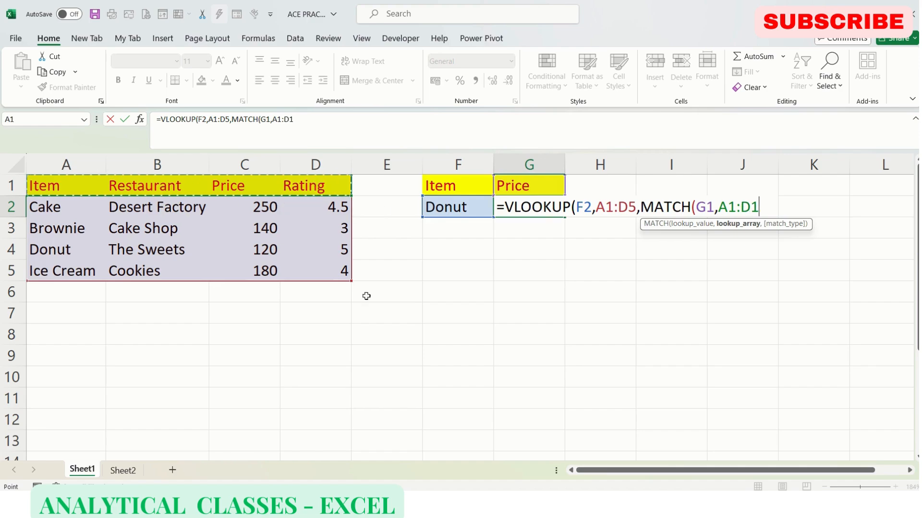
text(,0))
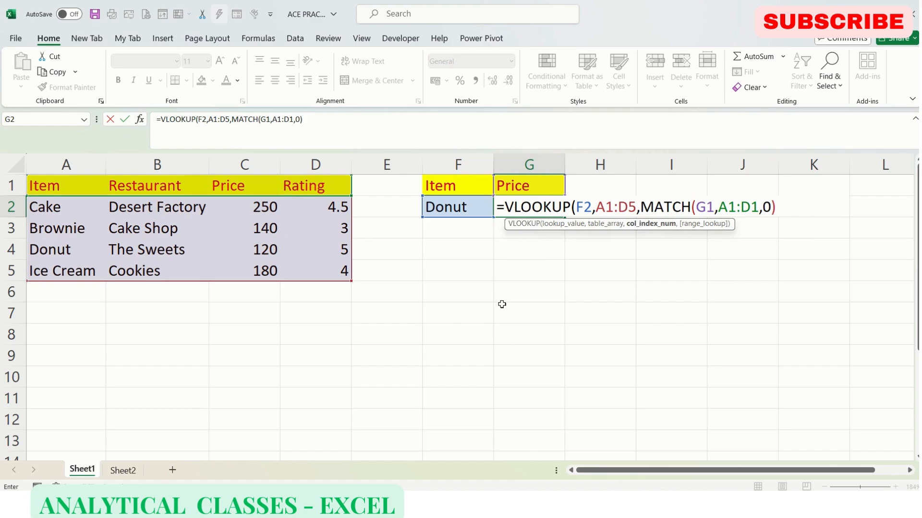
text(,)
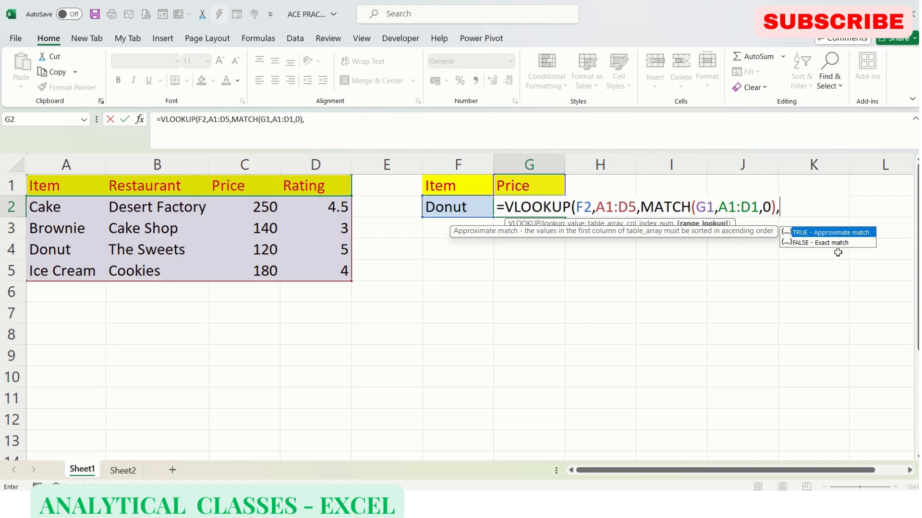
text(0)
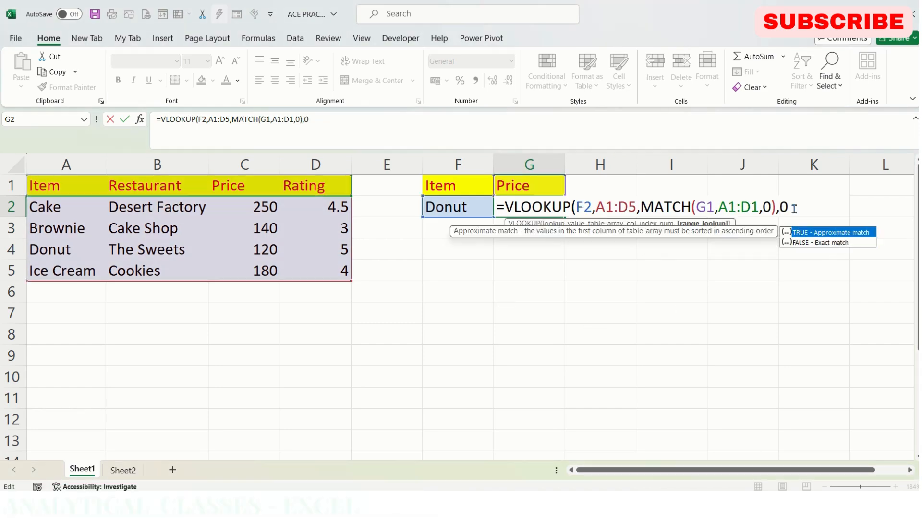
key(Return)
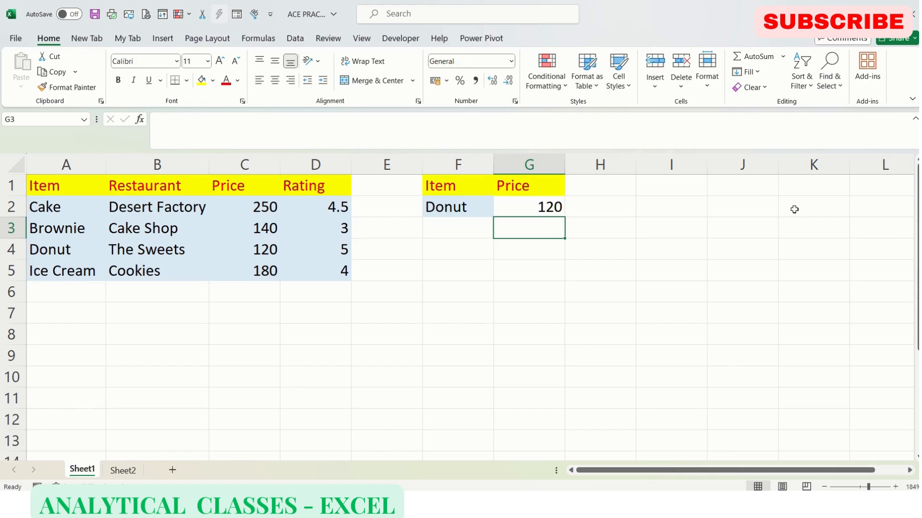
Change the lookup item in F2 to cake so G2 returns its price 250
click(457, 208)
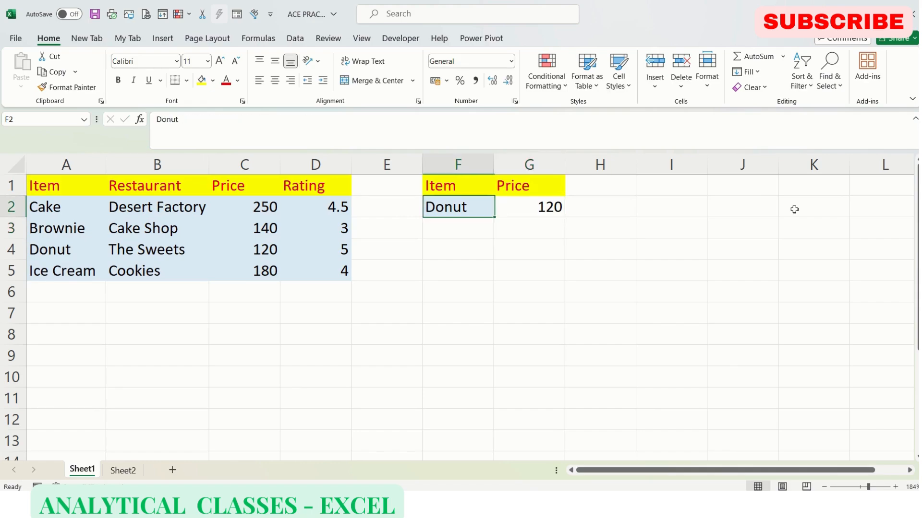
text(cake)
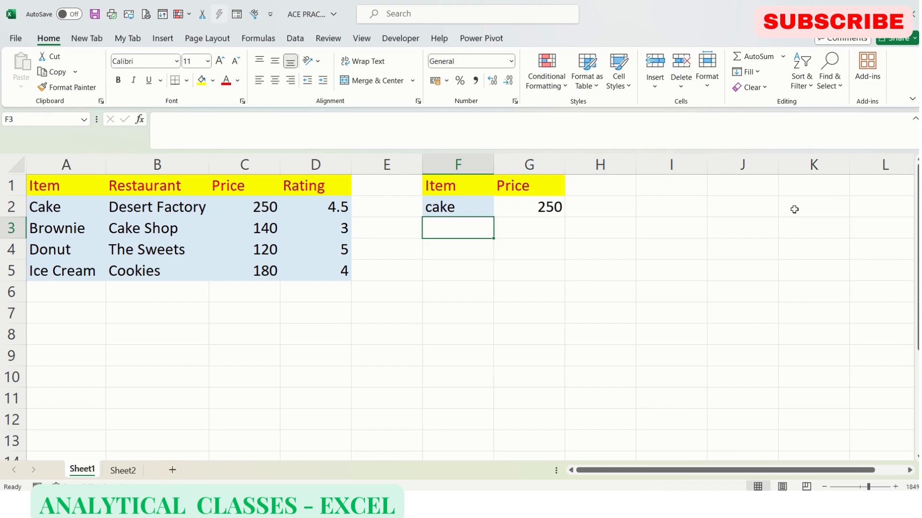
click(528, 207)
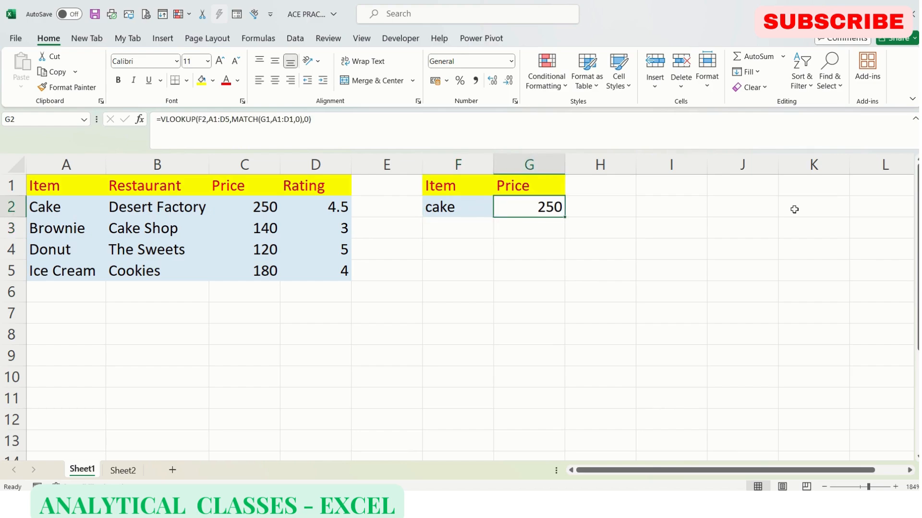